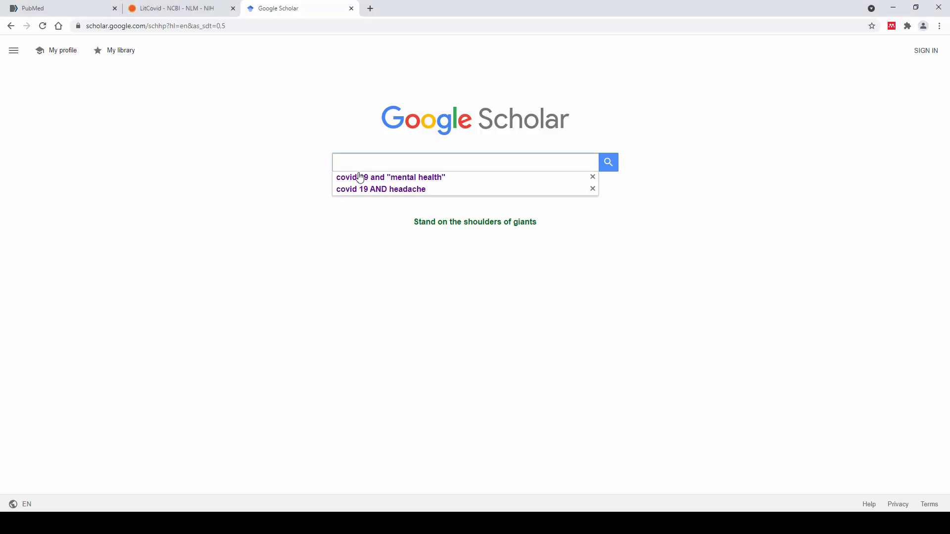
Search Scholar for covid-19 and "mental health" and bring up the Mendeley importer
click(390, 177)
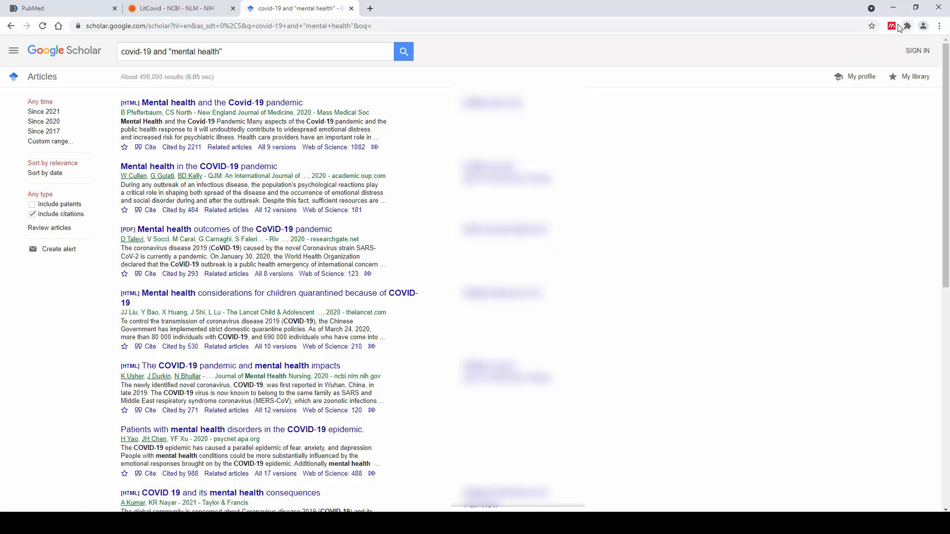
click(893, 27)
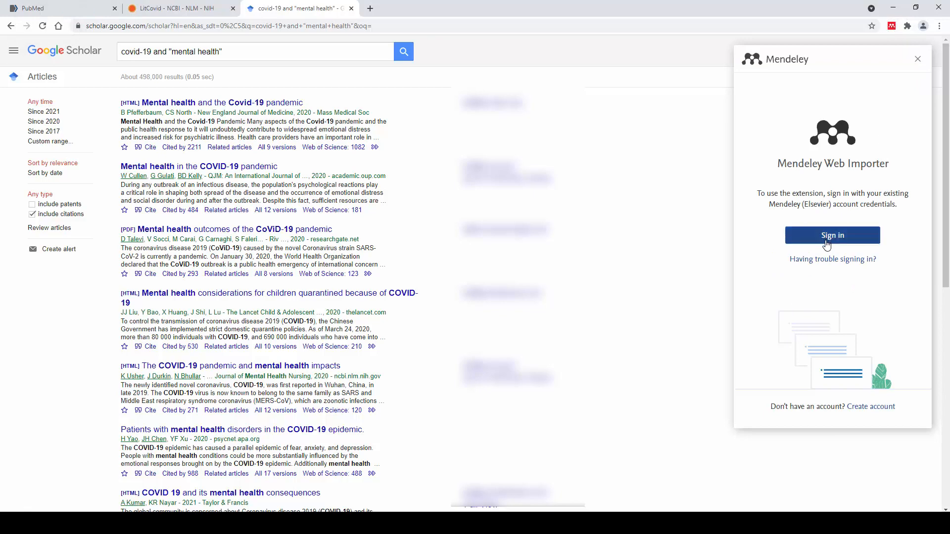
Sign in to Mendeley Web Importer through the Elsevier Welcome window
click(832, 235)
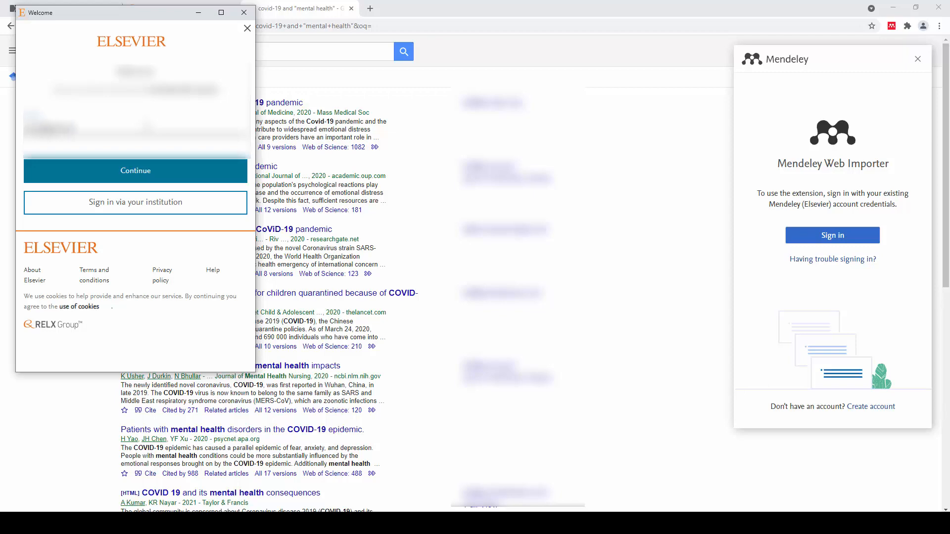
click(831, 235)
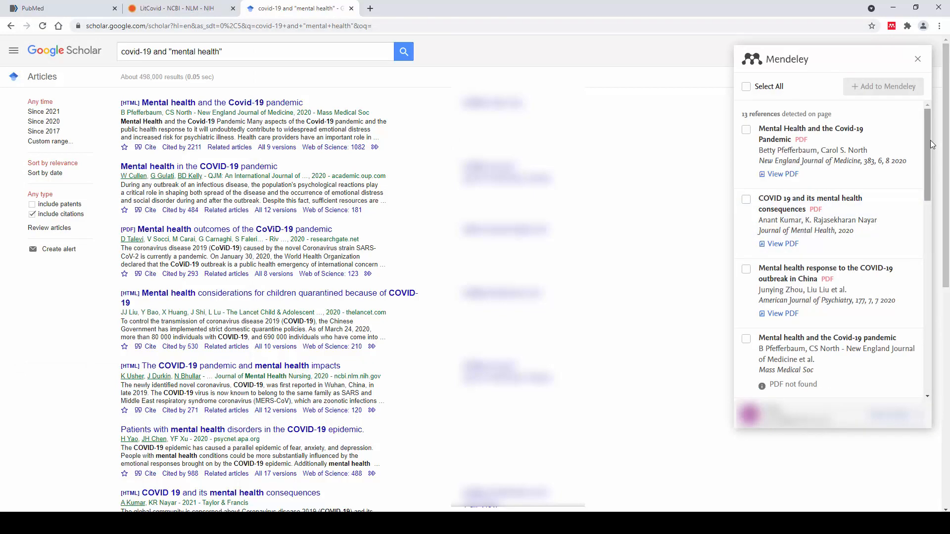
mouse_move(839, 137)
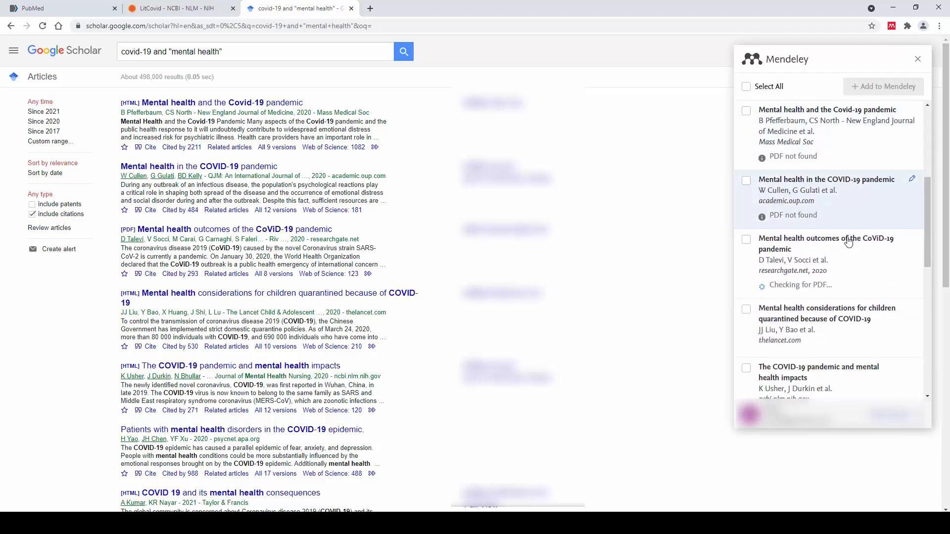
scroll(down, 3)
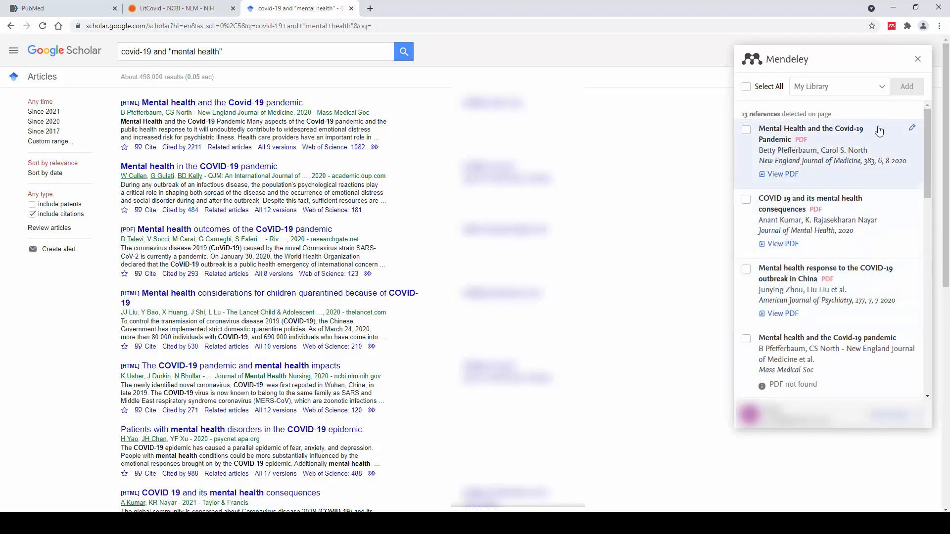
Enter end page 543 for Mental Health and the Covid-19 Pandemic, then cancel edits
click(911, 127)
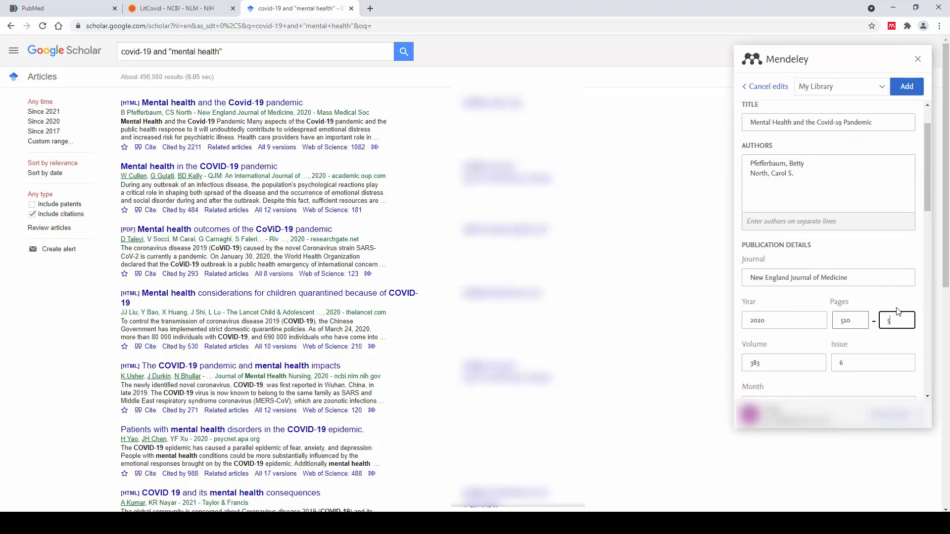
text(543)
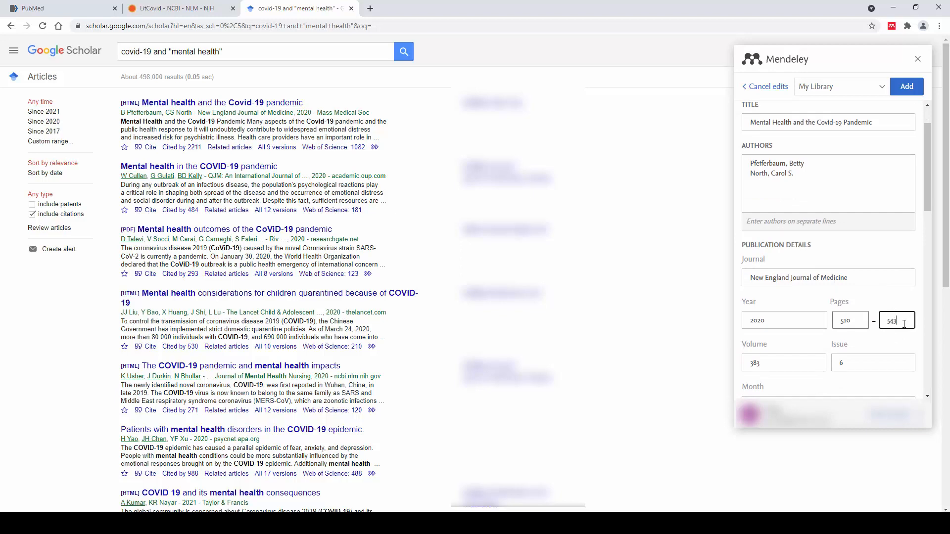
scroll(down, 3)
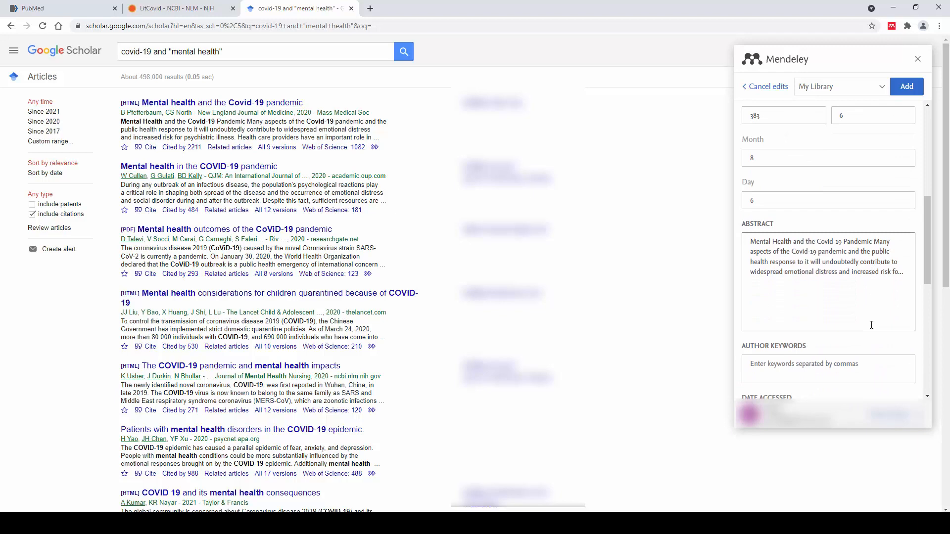
scroll(down, 3)
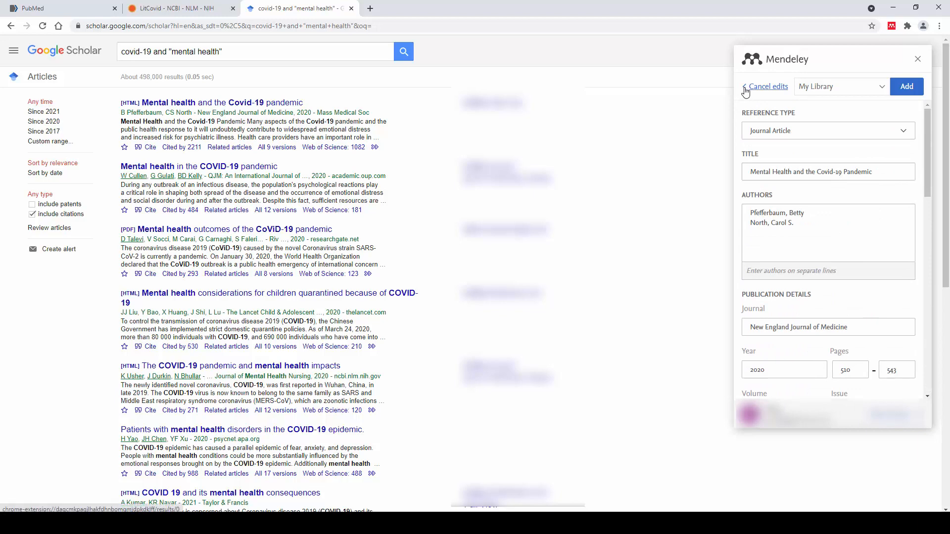
click(768, 87)
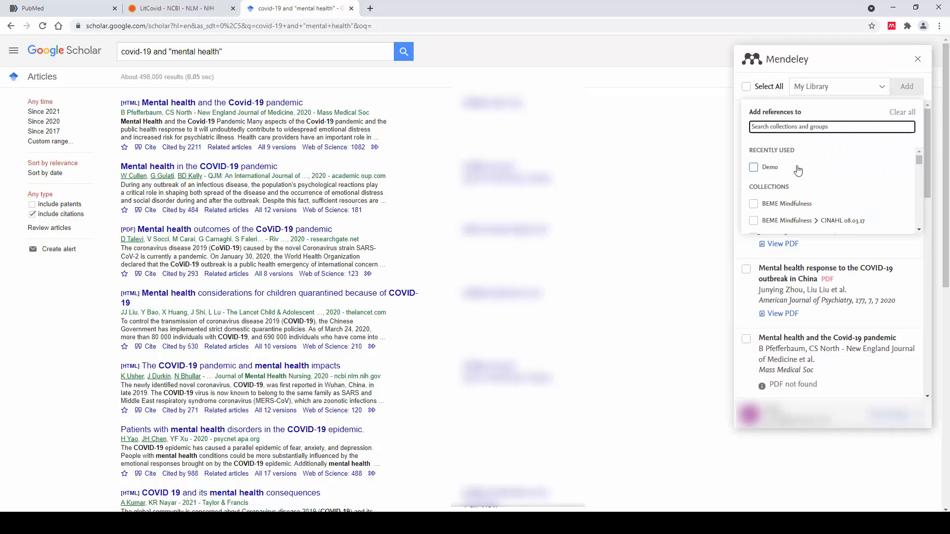
Add the two ticked COVID-19 articles to the Demo collection and close the importer
click(754, 168)
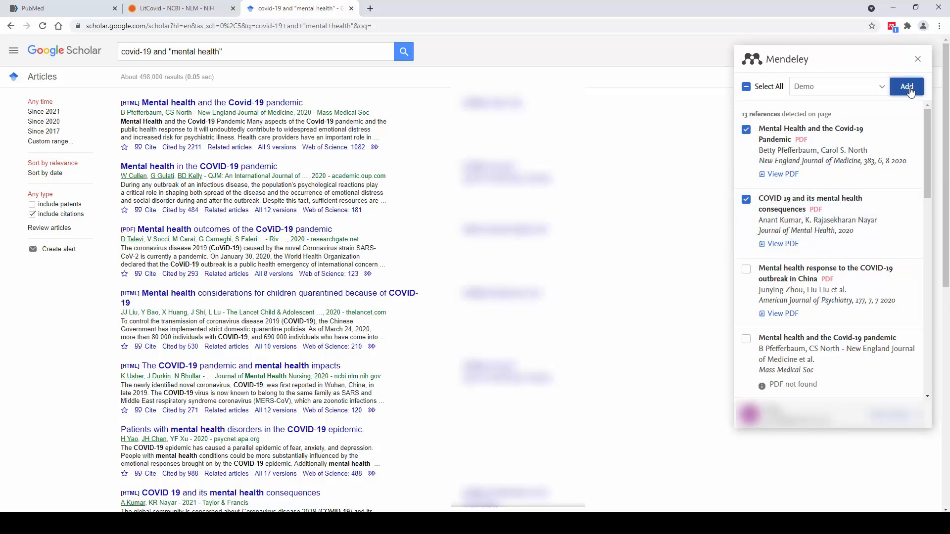
click(906, 87)
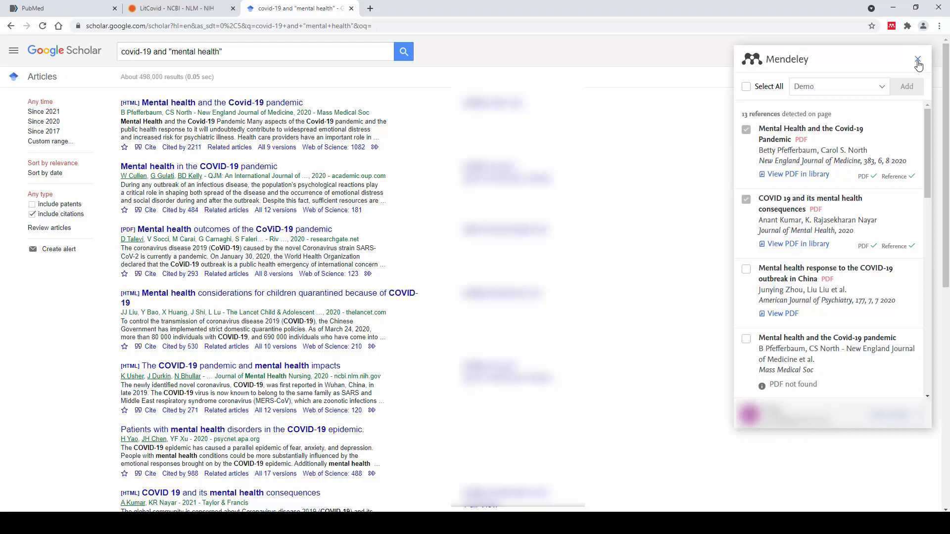
click(918, 60)
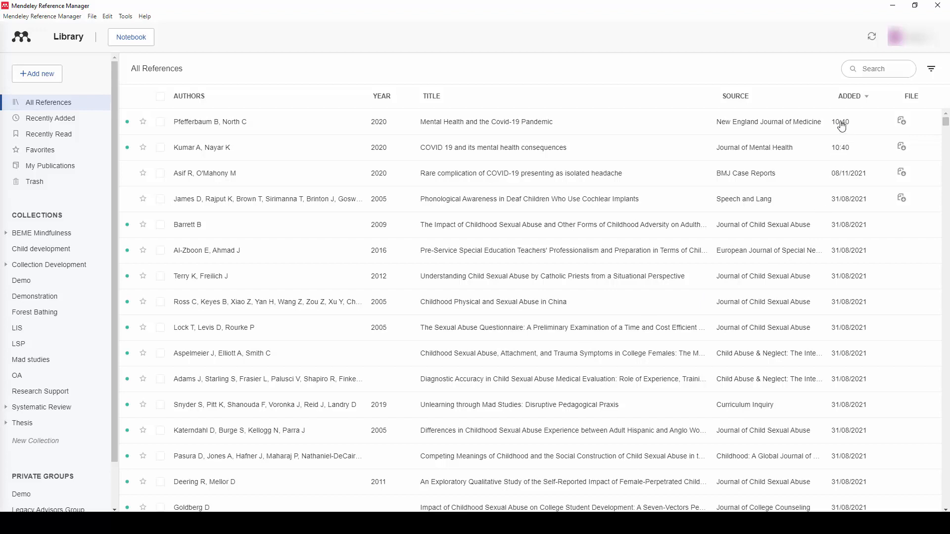
mouse_move(847, 144)
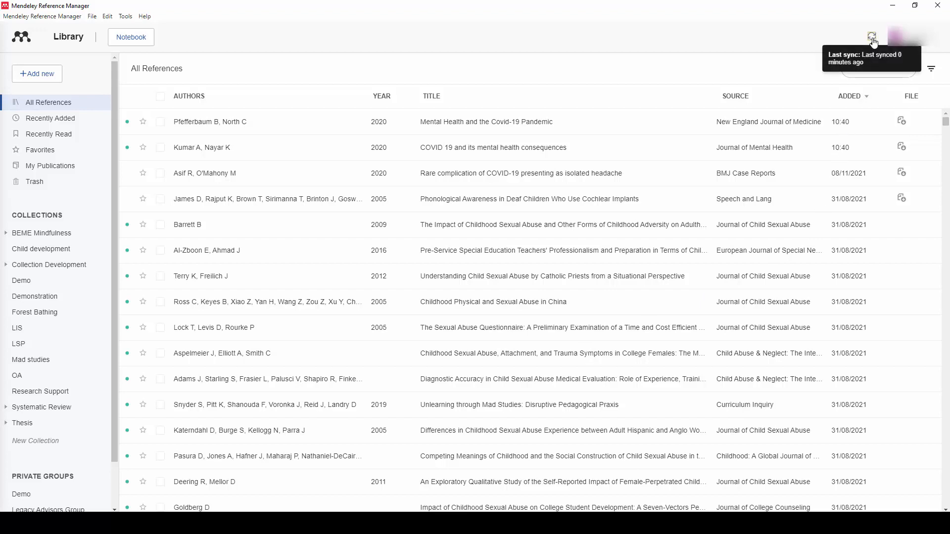
Sync the Mendeley Reference Manager library with the online account
click(872, 37)
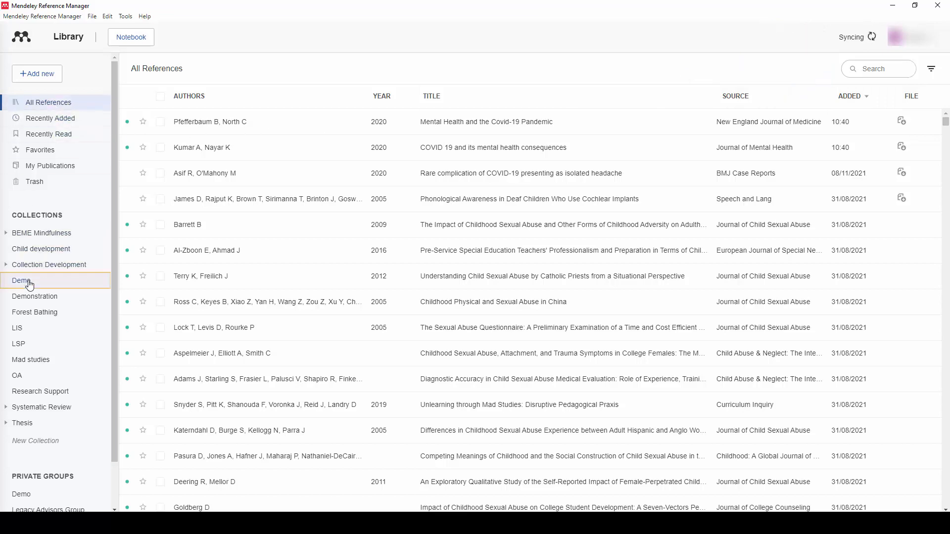
Show the Demo collection and tick then untick the Kumar and Pfefferbaum articles
click(21, 281)
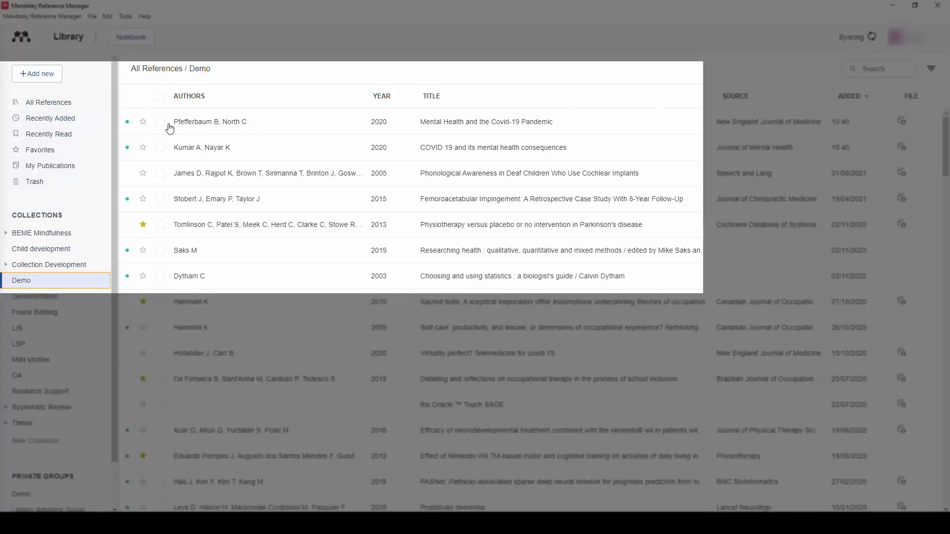
click(160, 147)
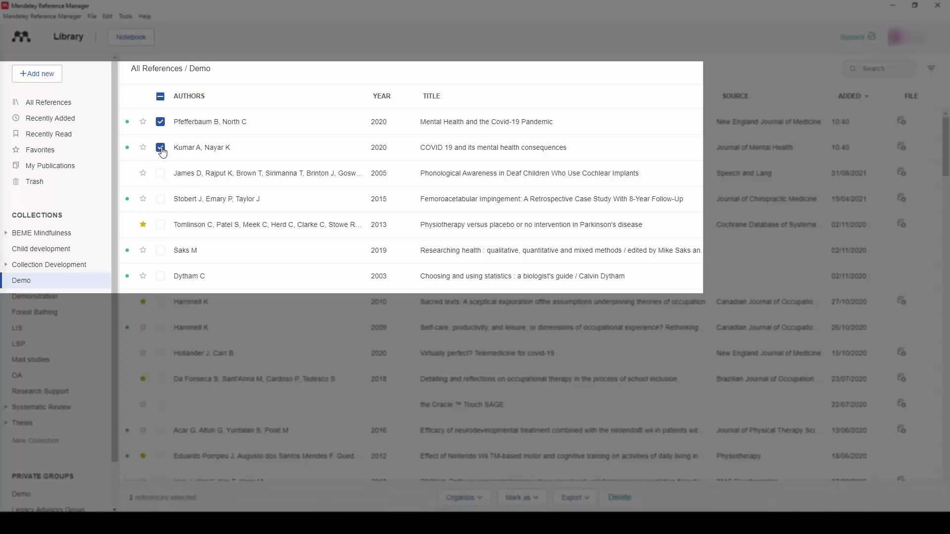
click(161, 147)
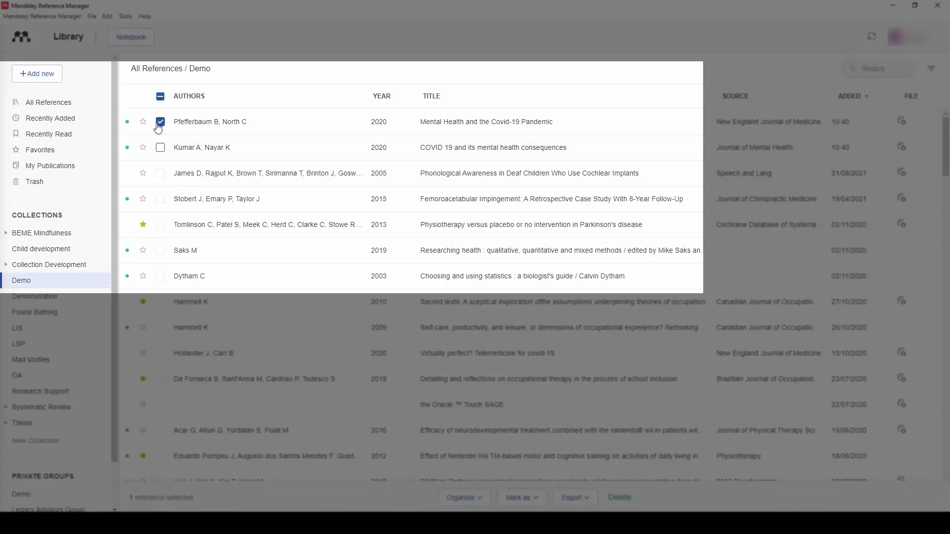
click(160, 121)
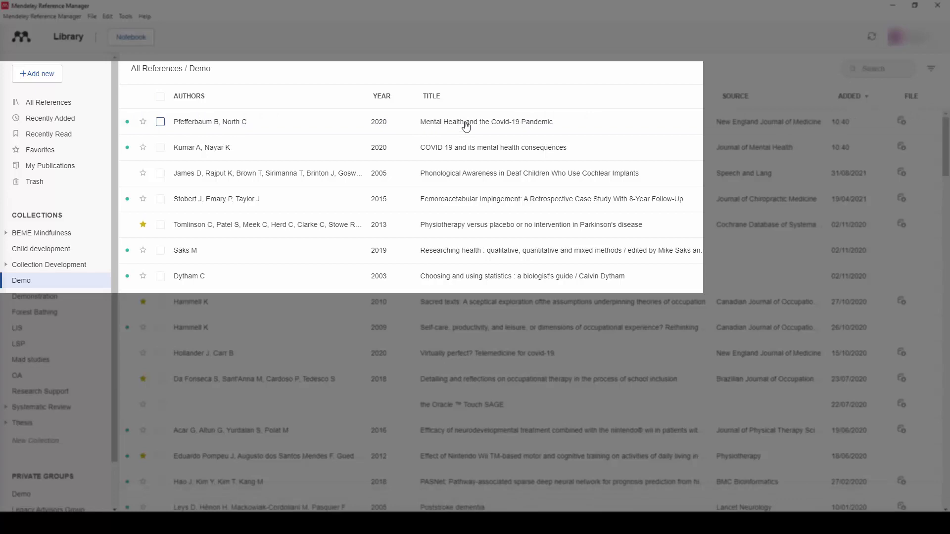